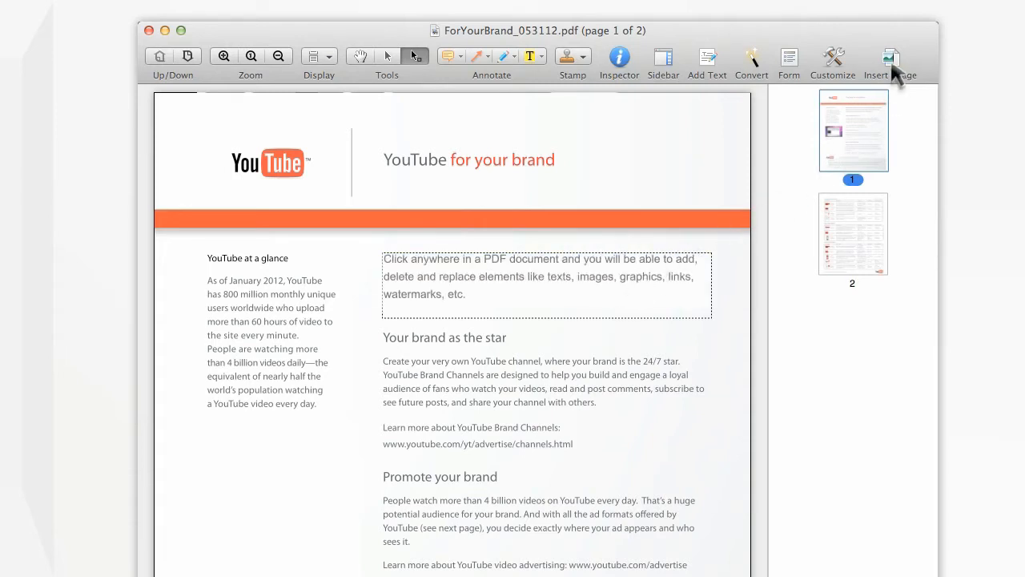
Switch to text editing mode to rewrite the paragraph under the 'YouTube for your brand' heading
{"action": "left_click", "coordinate": [888, 58]}
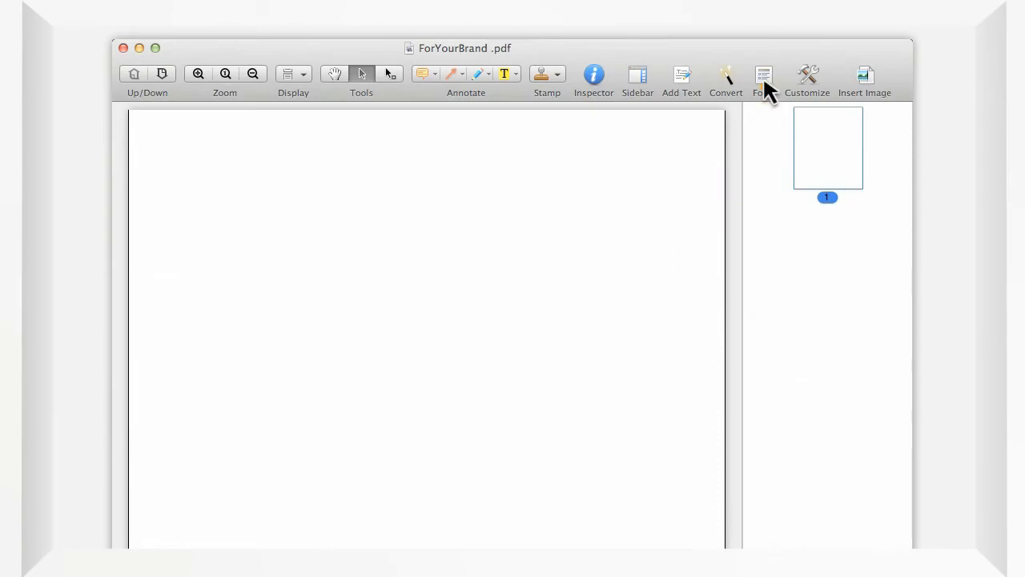
Show the Text Field, Check Box and Radio Button palette and scroll the enrollment form
{"action": "left_click", "coordinate": [765, 73]}
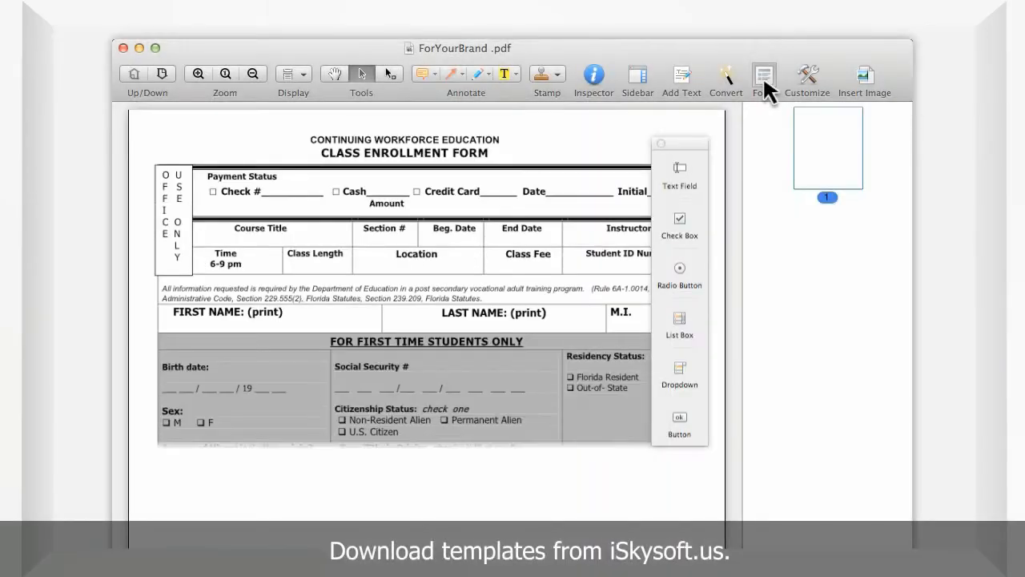
{"action": "scroll", "scroll_direction": "down", "scroll_amount": 3}
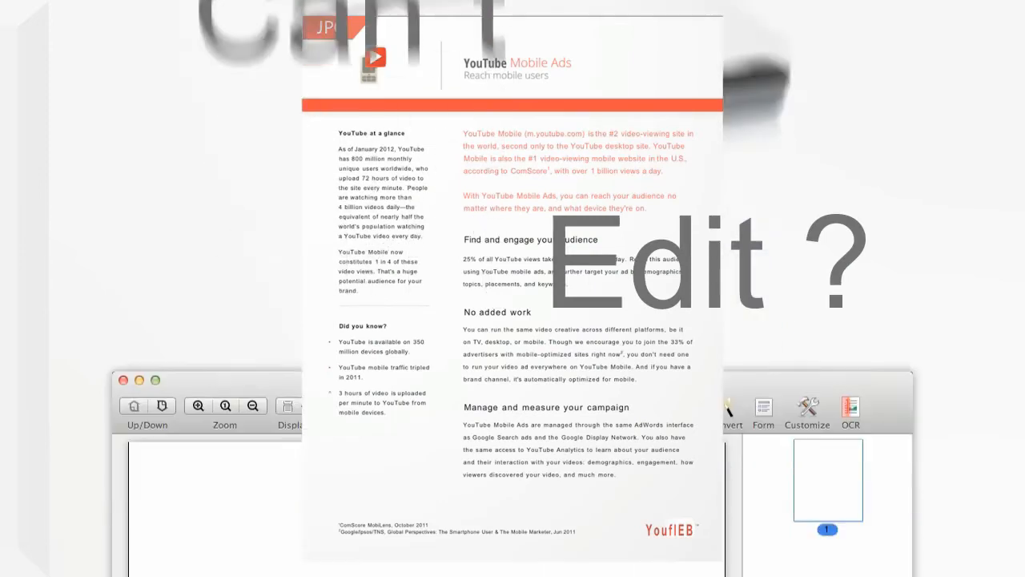
Enter text editing and type 'The fast and accurate OCR technology makes it possible to edit scanned PDF files...'
{"action": "left_click", "coordinate": [851, 61]}
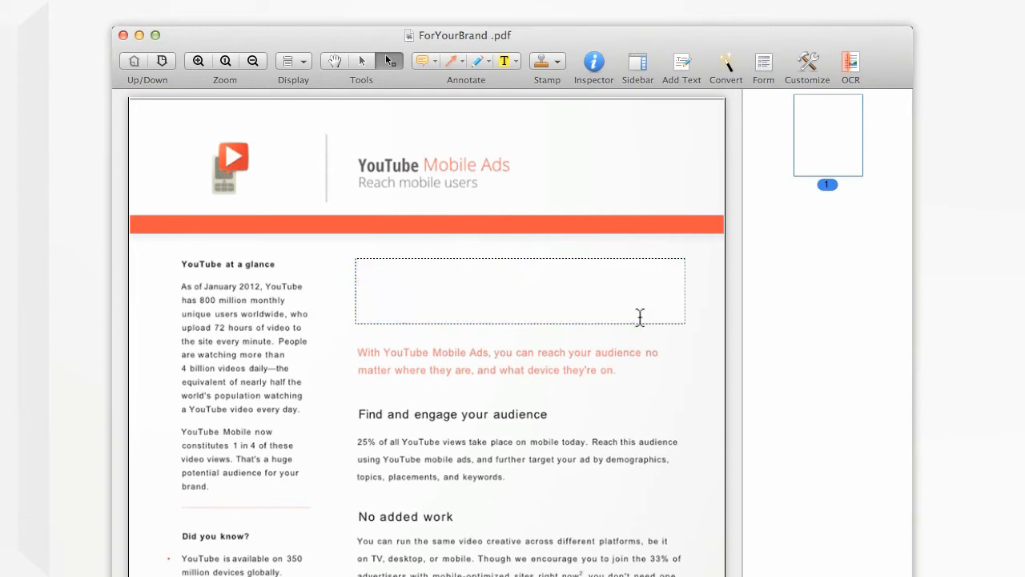
{"action": "type", "text": "The fast and accurate OCR technology makes it possible to edit scanned PDF files as your need and convert scanned PDF to multiple formats for reusing, such as Excel, PowerPoint, EPUB, HTML, images and plain texts."}
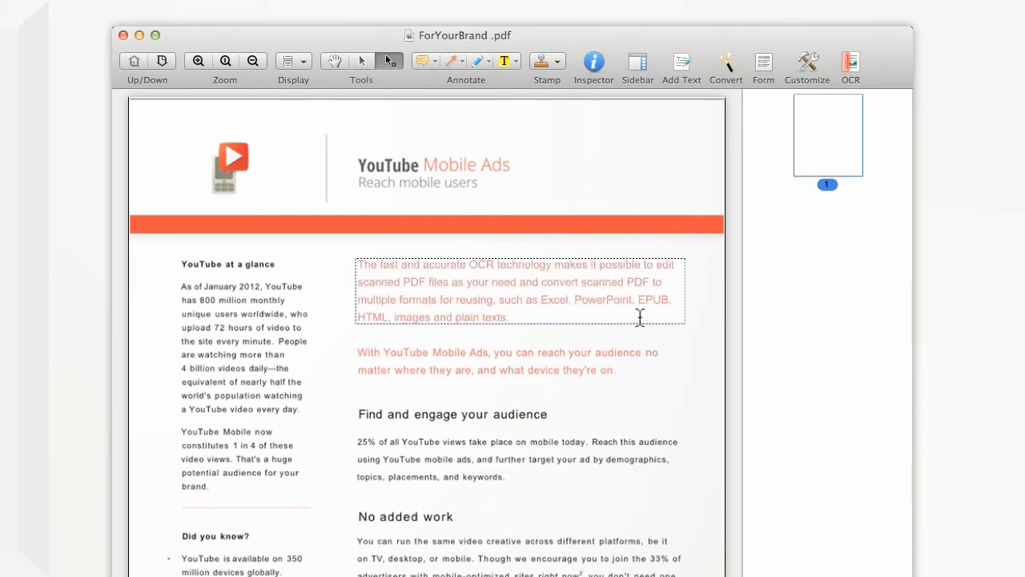